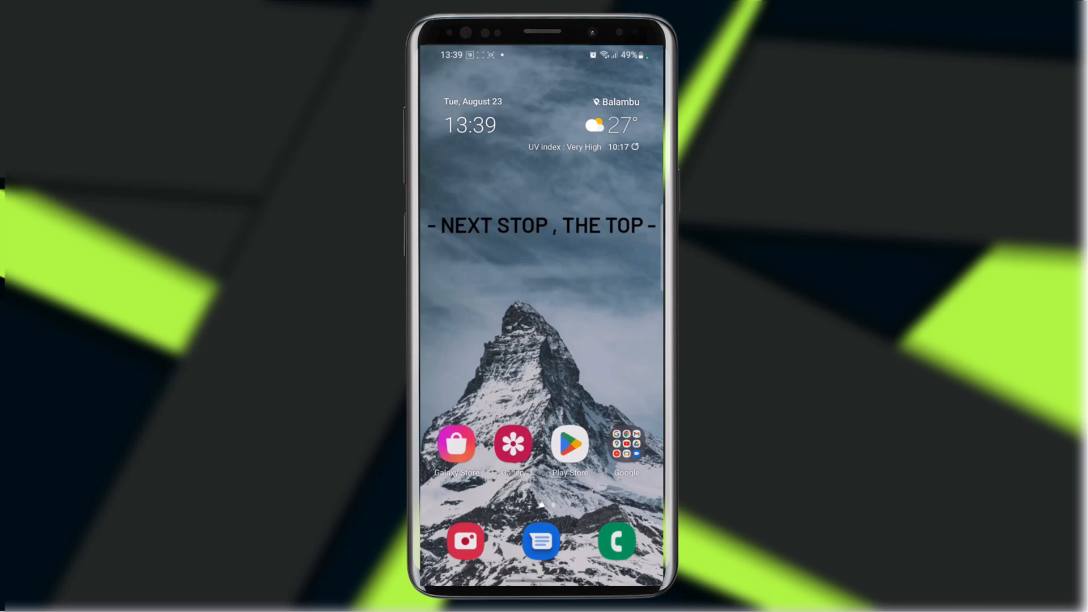
Step: Swipe up from the home screen to reveal the app drawer
scroll("up", 3)
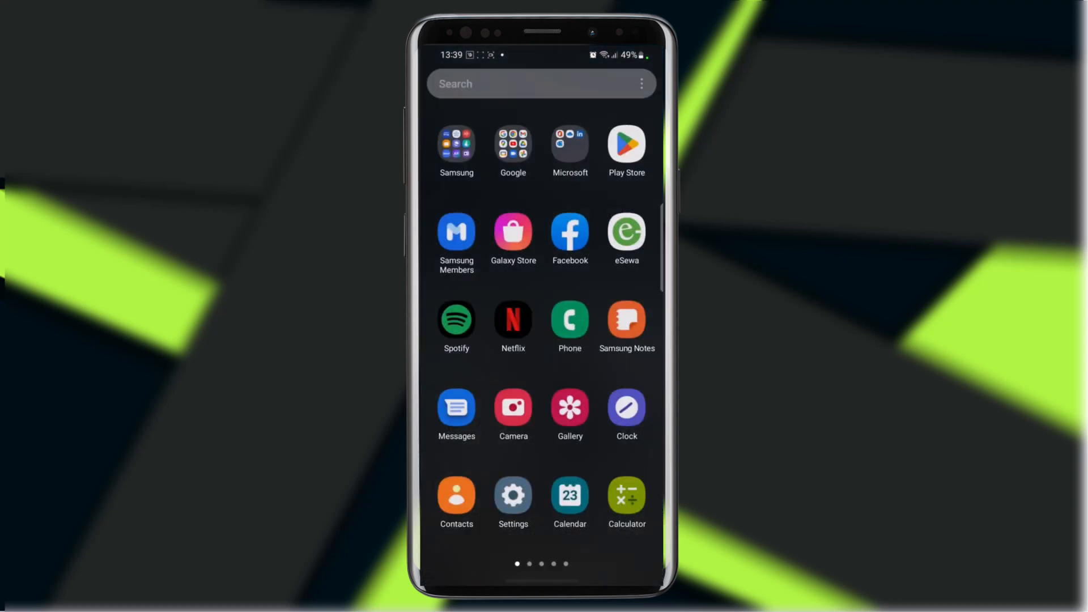
Step: Swipe through the app drawer pages to reach and launch NetVist Bankline
scroll("left", 3)
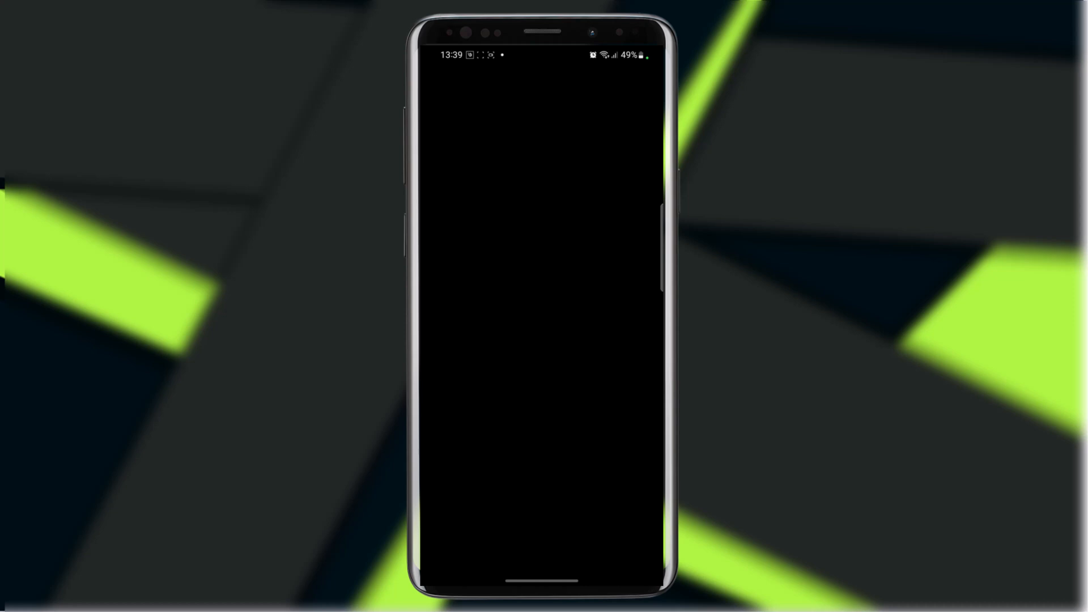
left_click(498, 520)
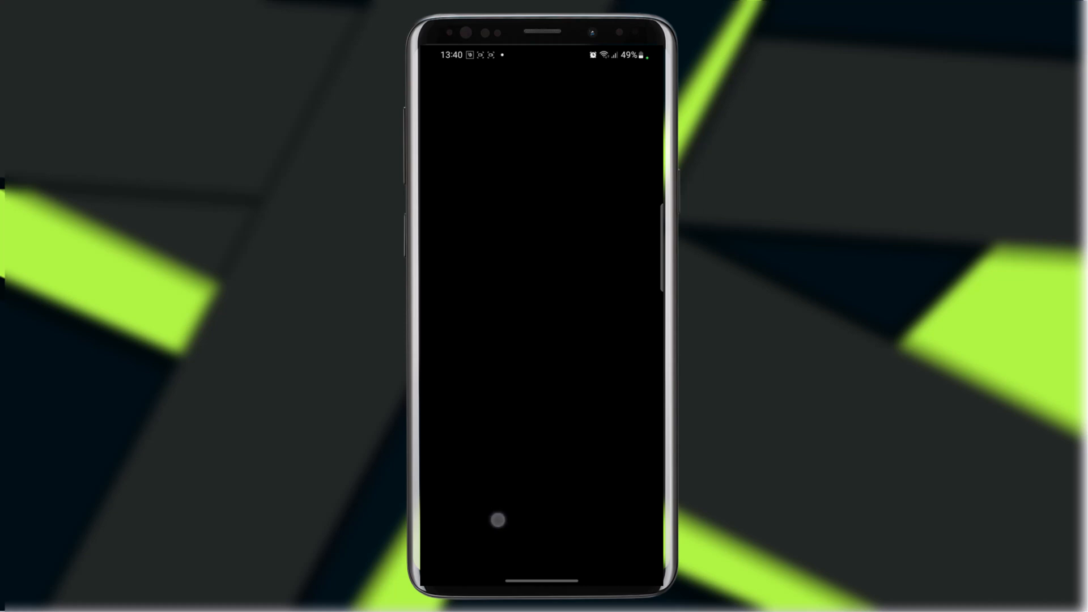